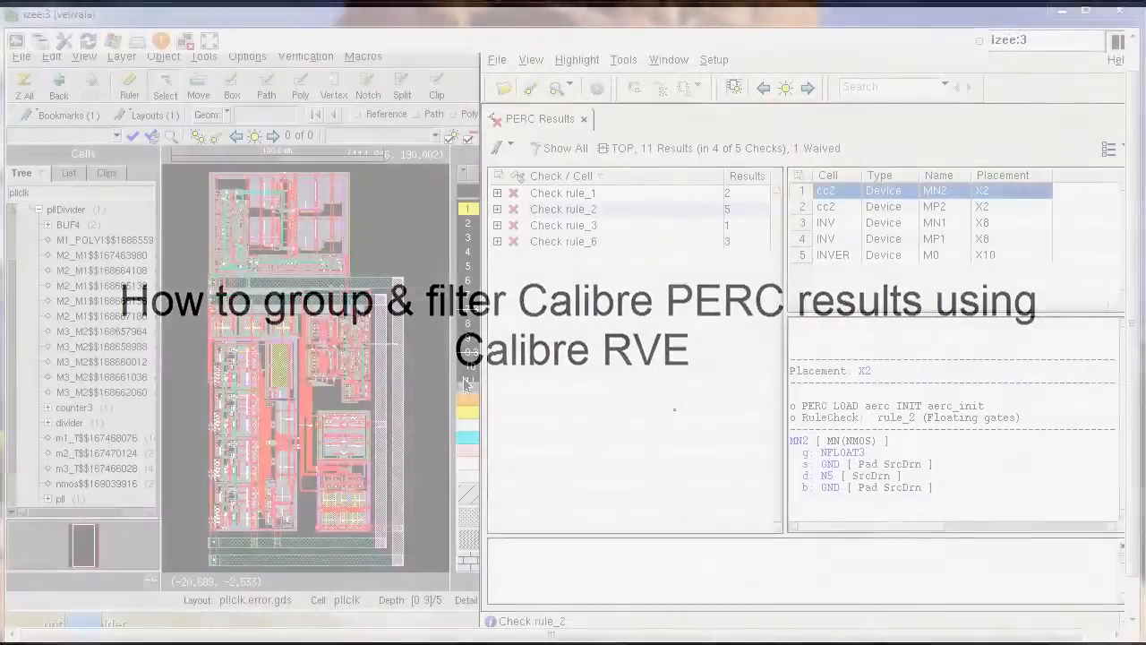
# Select check rule_2 and expand it to list cells cc2, INV and INVER.
pyautogui.click(563, 209)
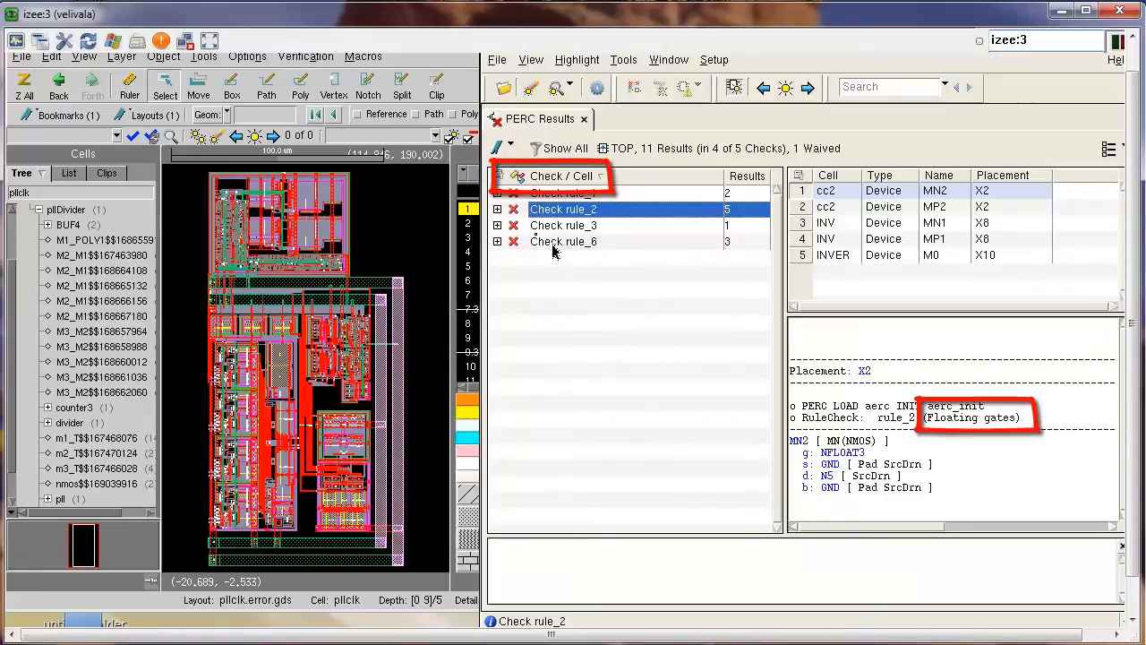
pyautogui.click(498, 208)
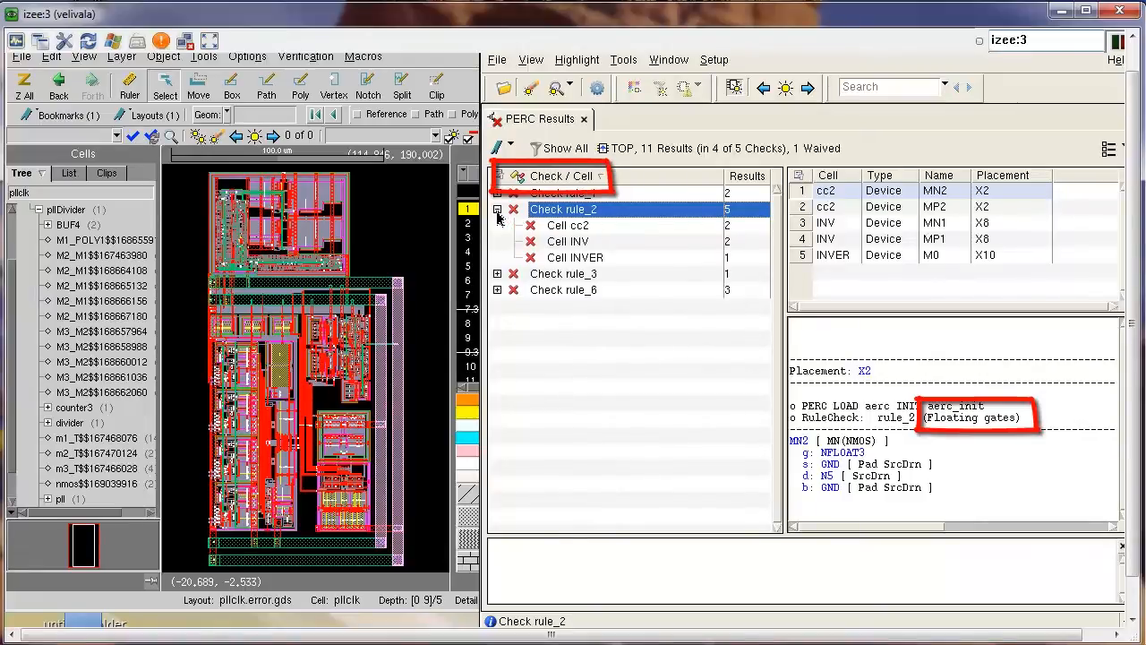
pyautogui.moveTo(512, 224)
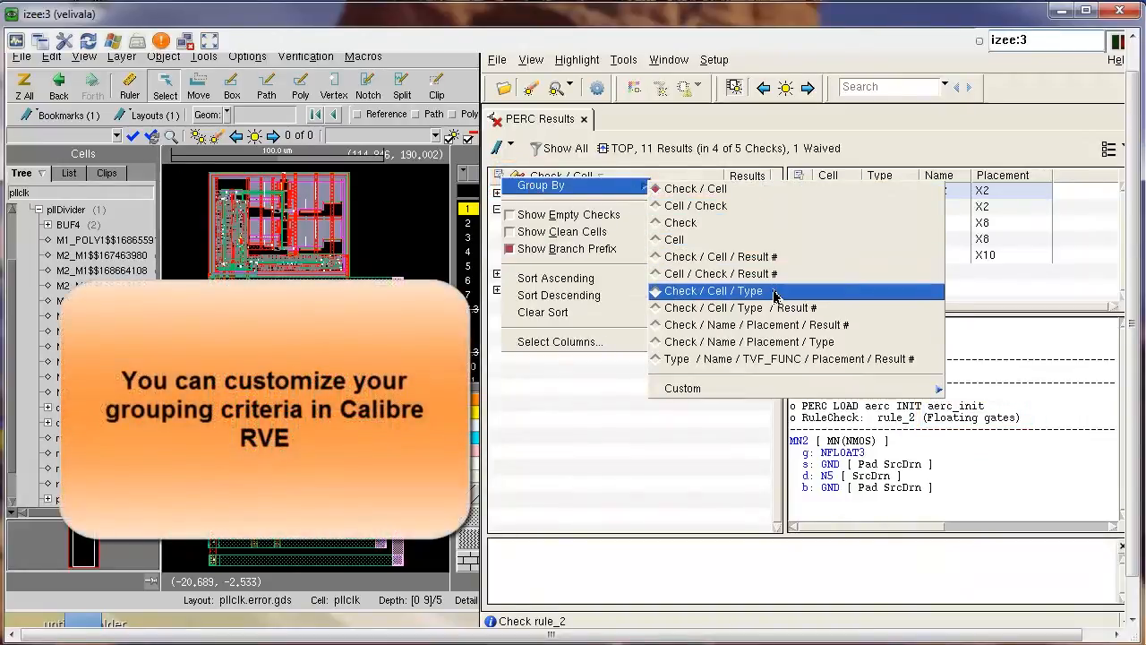
# Group results by Check / Cell / Type, then expand rule_2 and cell cc2.
pyautogui.click(713, 291)
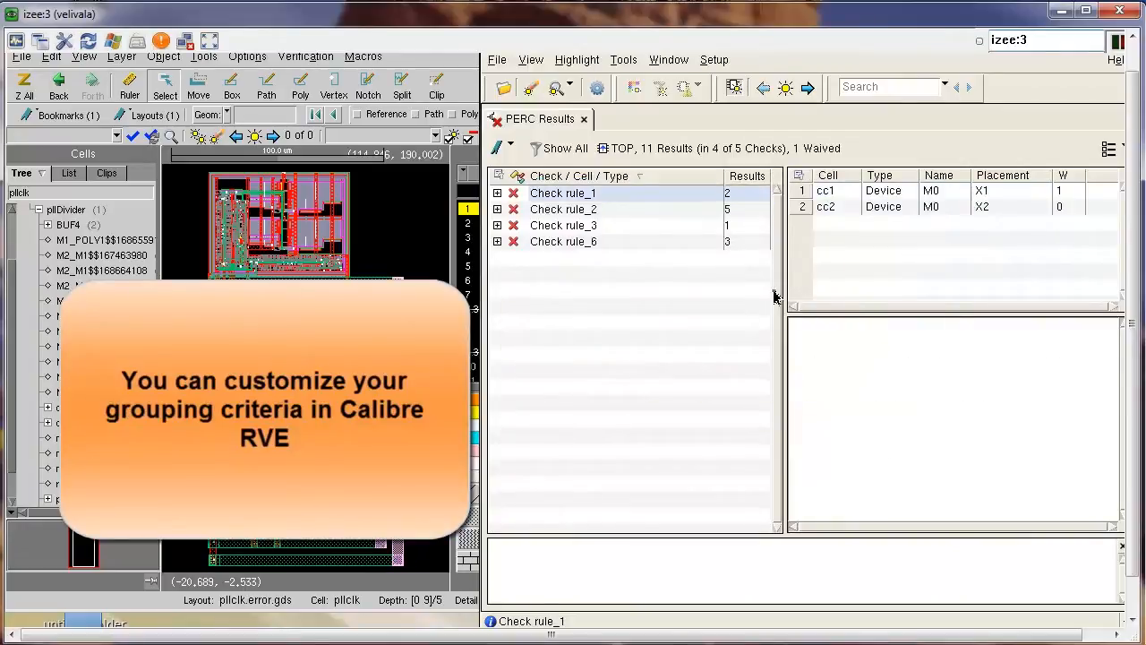
pyautogui.click(498, 209)
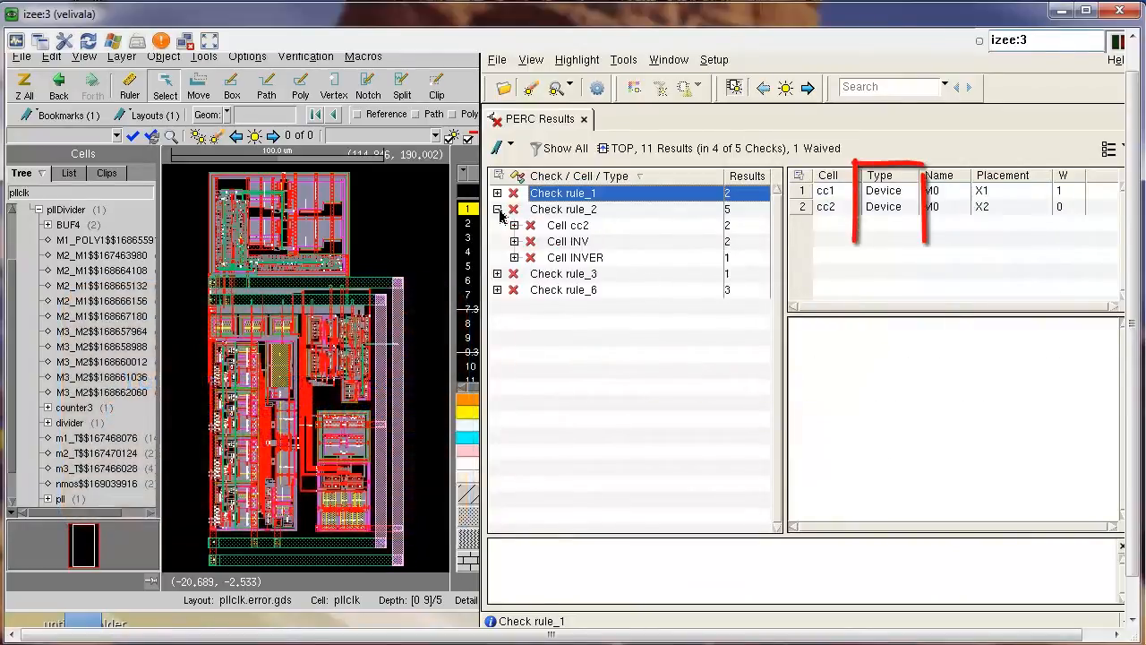
pyautogui.click(514, 225)
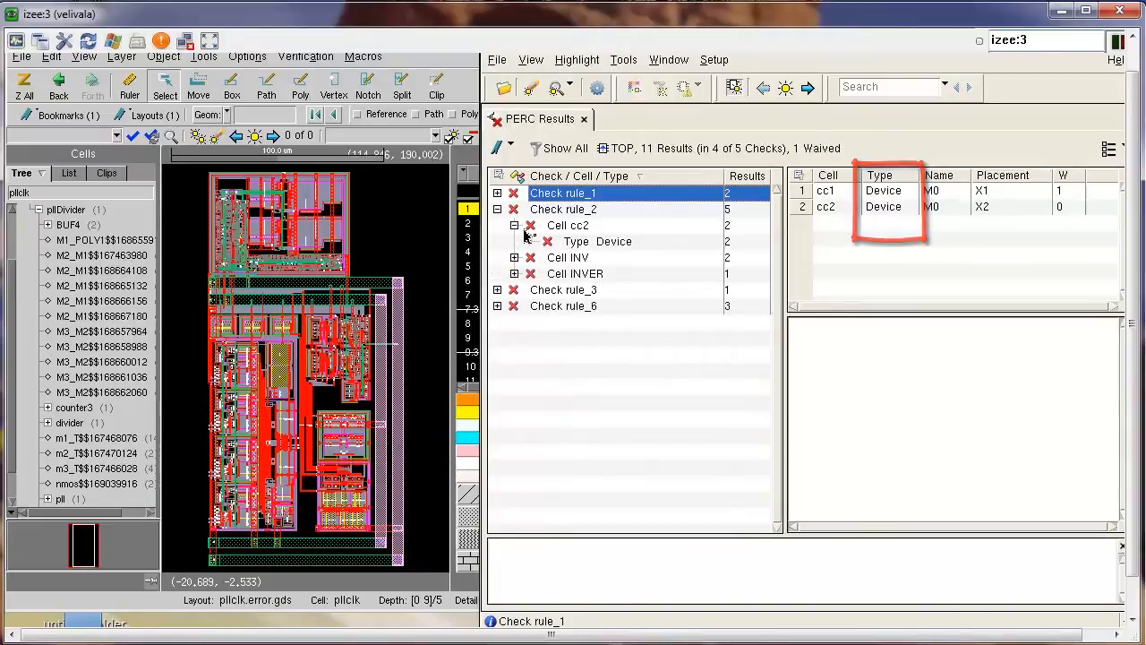
pyautogui.click(598, 241)
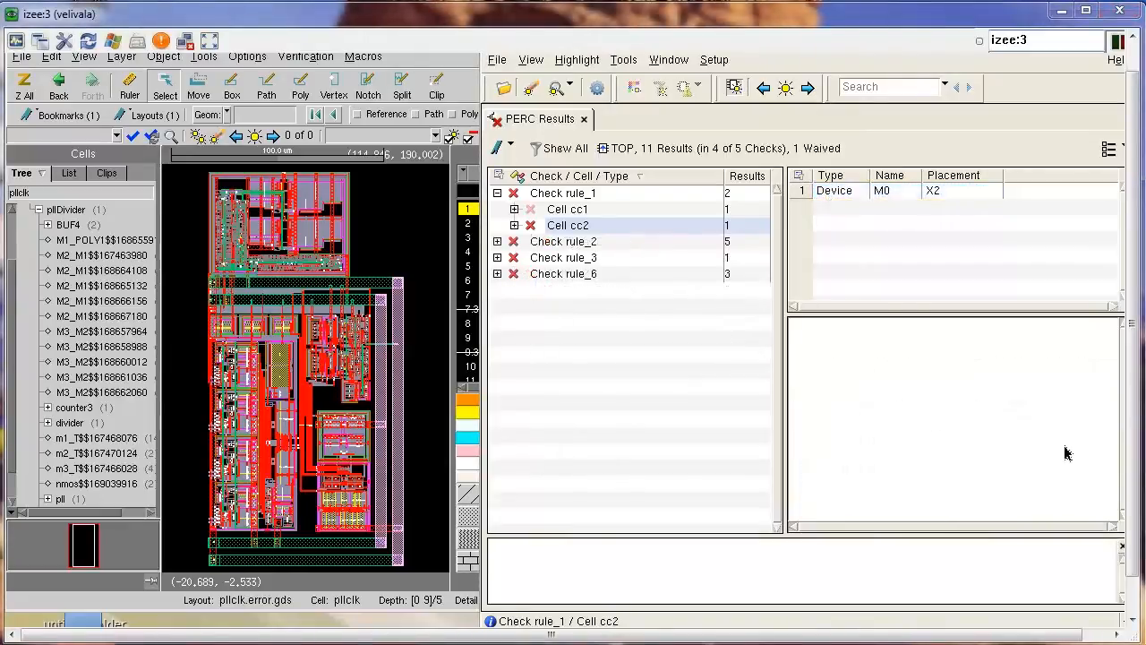
pyautogui.click(504, 148)
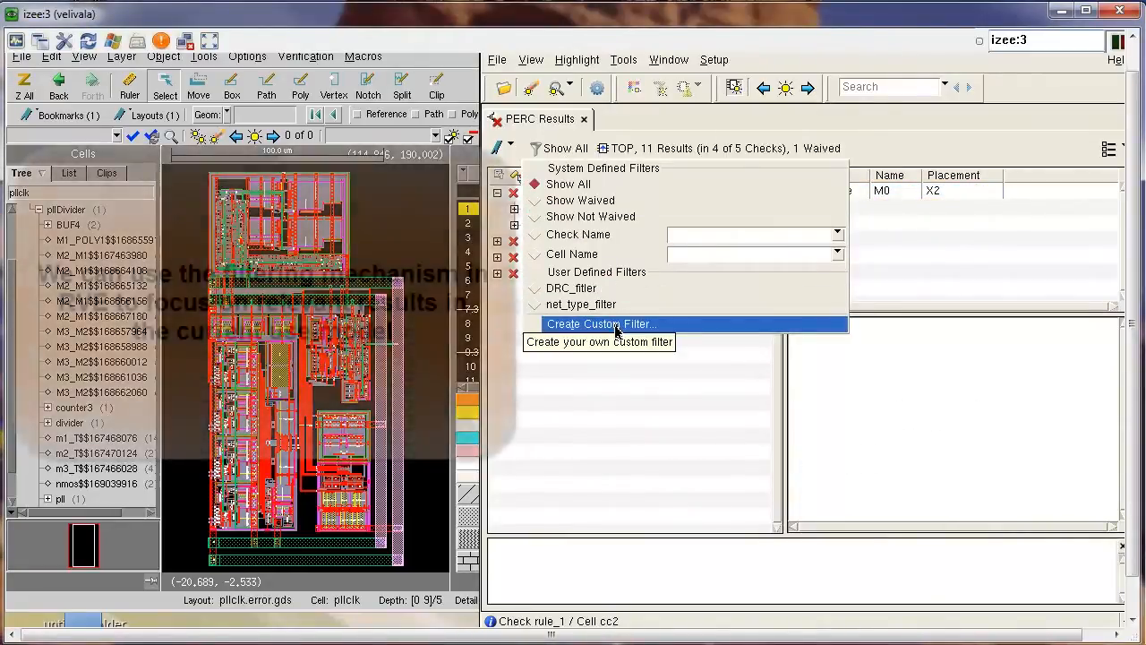
# Create and save custom filter floating_gate_filter with condition Check Name matches rule_2.
pyautogui.click(600, 324)
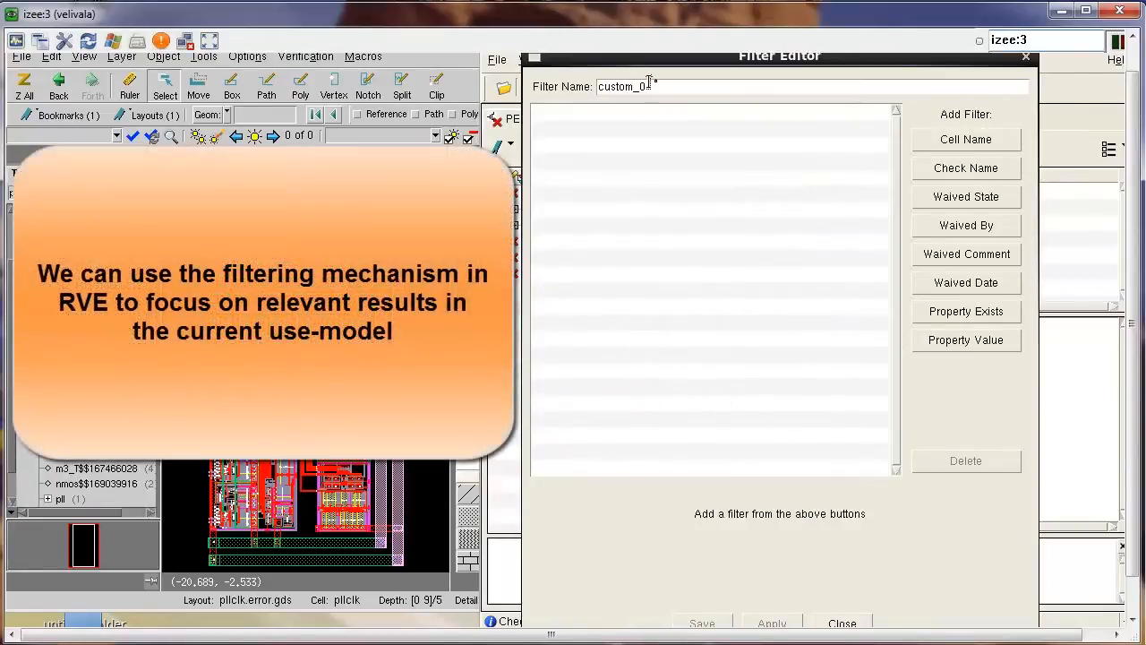
pyautogui.write('floating_gate_filter')
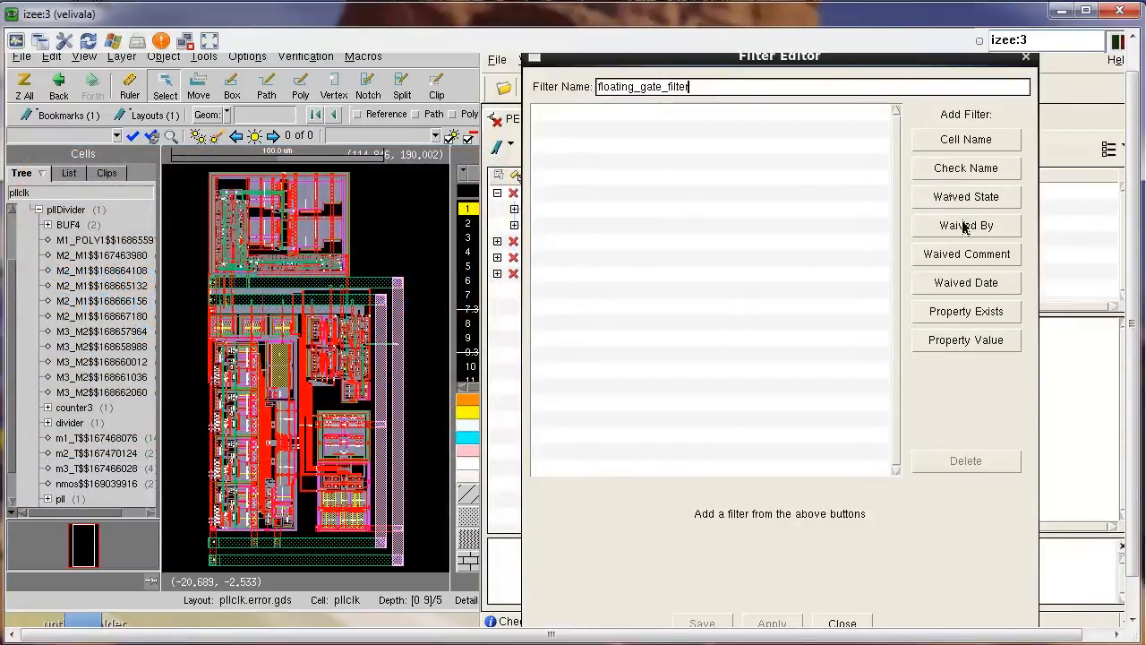
pyautogui.click(965, 167)
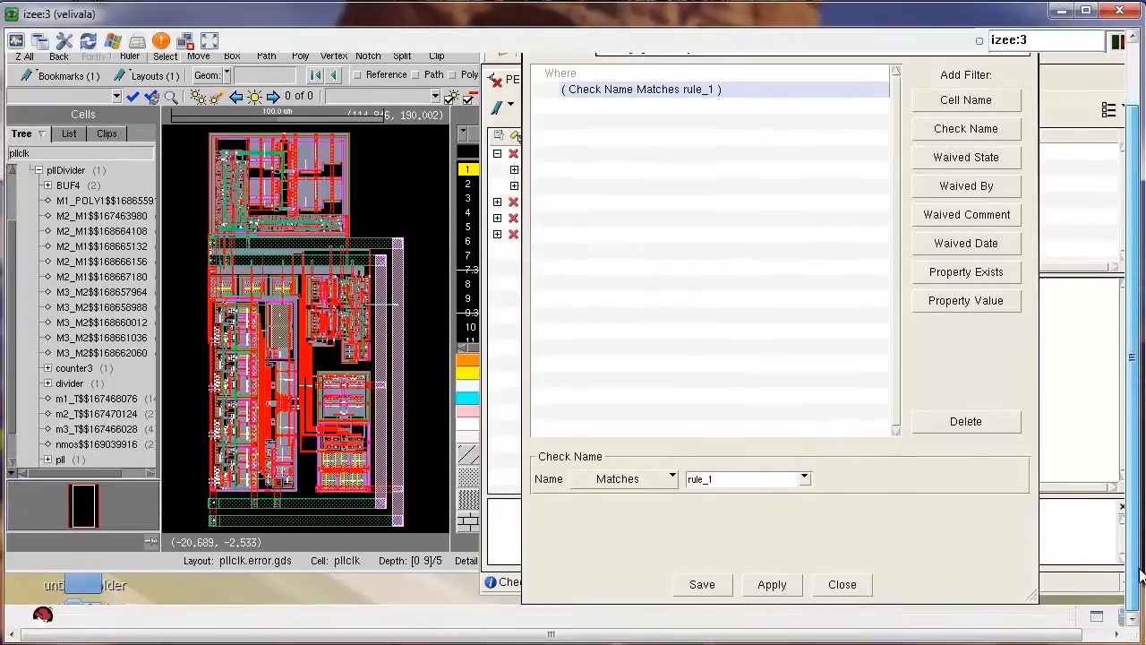
pyautogui.click(671, 479)
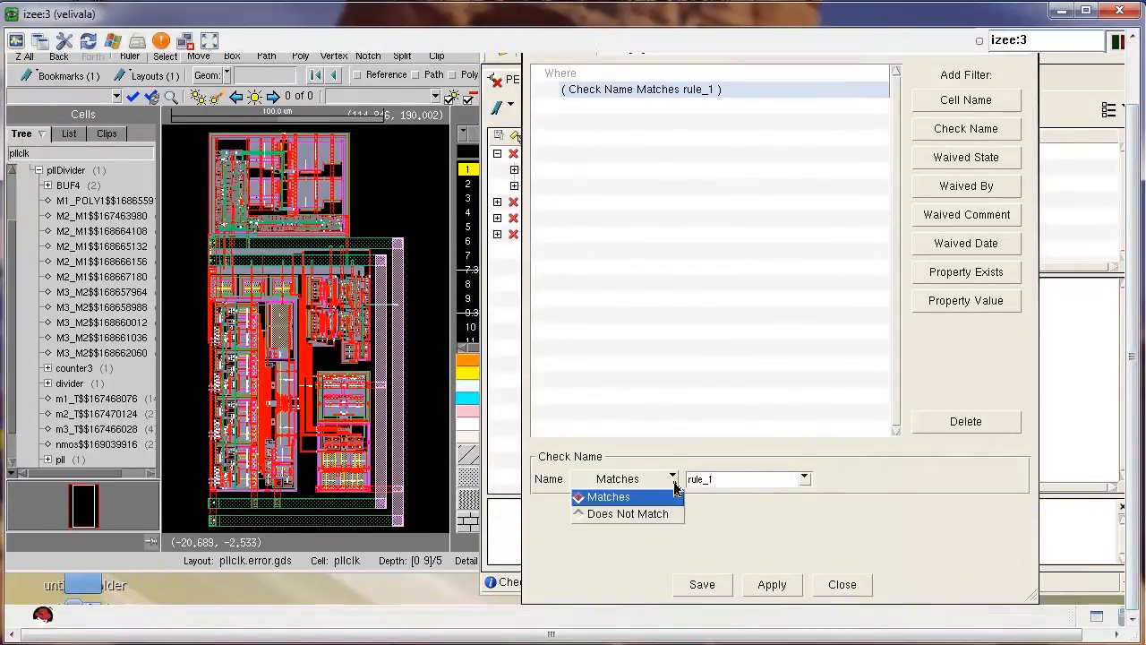
pyautogui.click(803, 478)
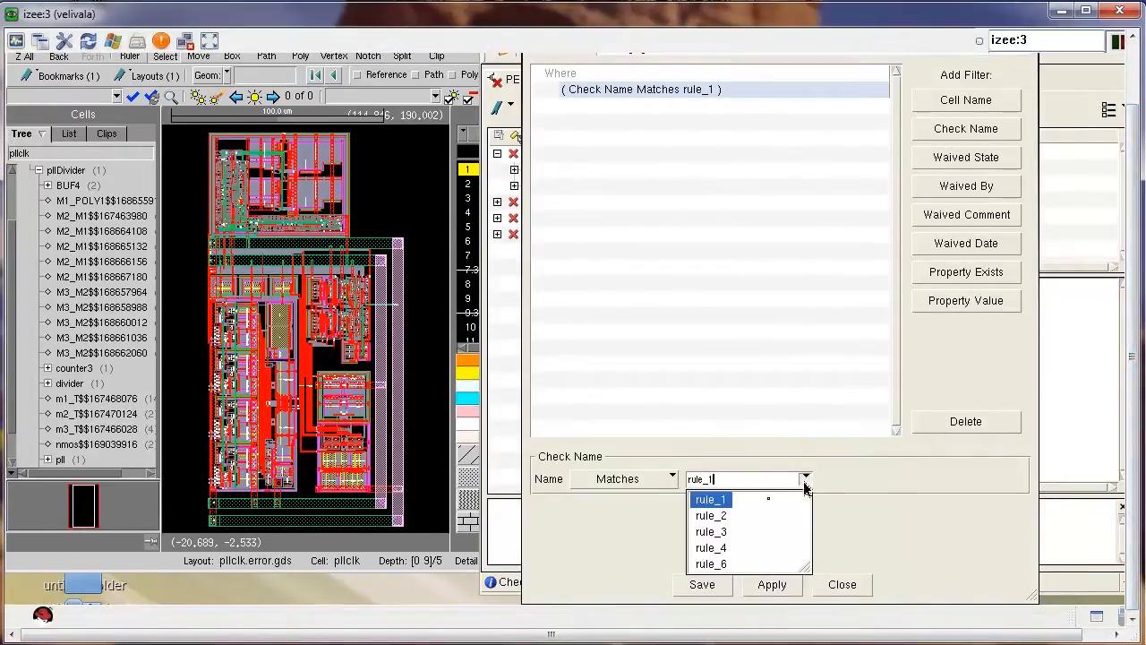
pyautogui.click(711, 515)
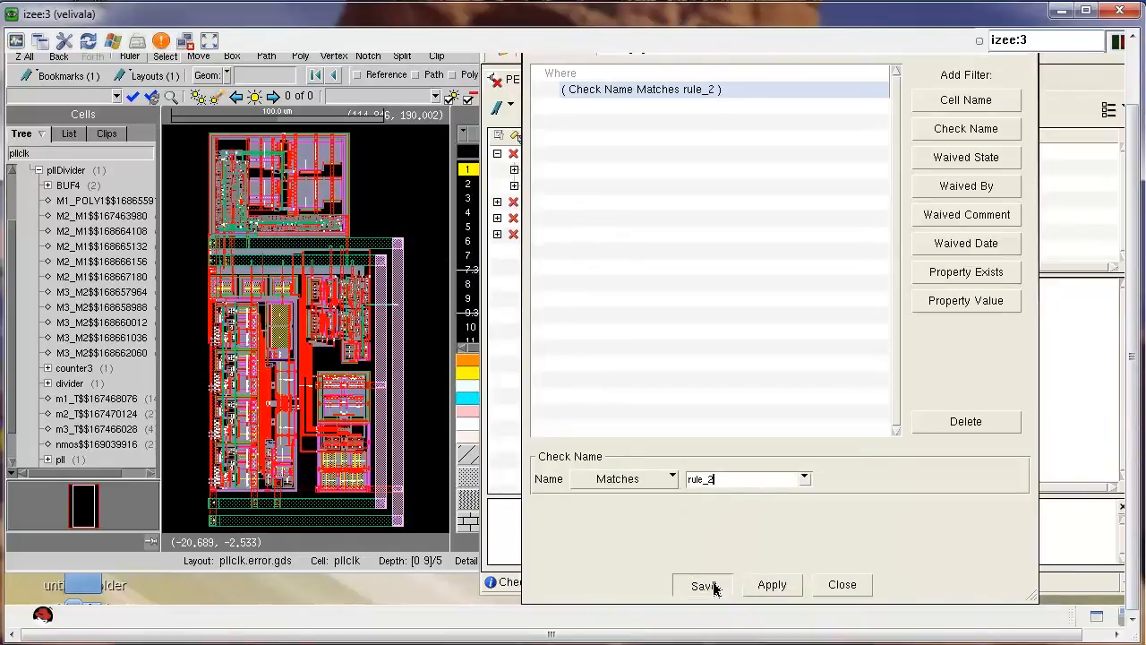
pyautogui.click(703, 585)
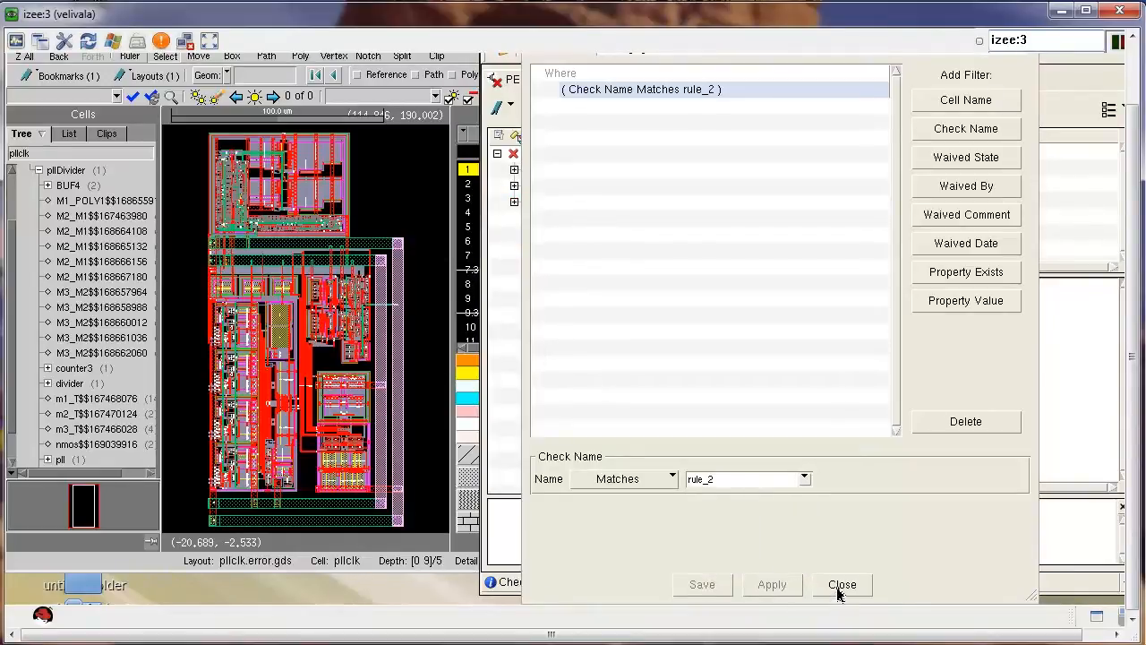
pyautogui.click(841, 584)
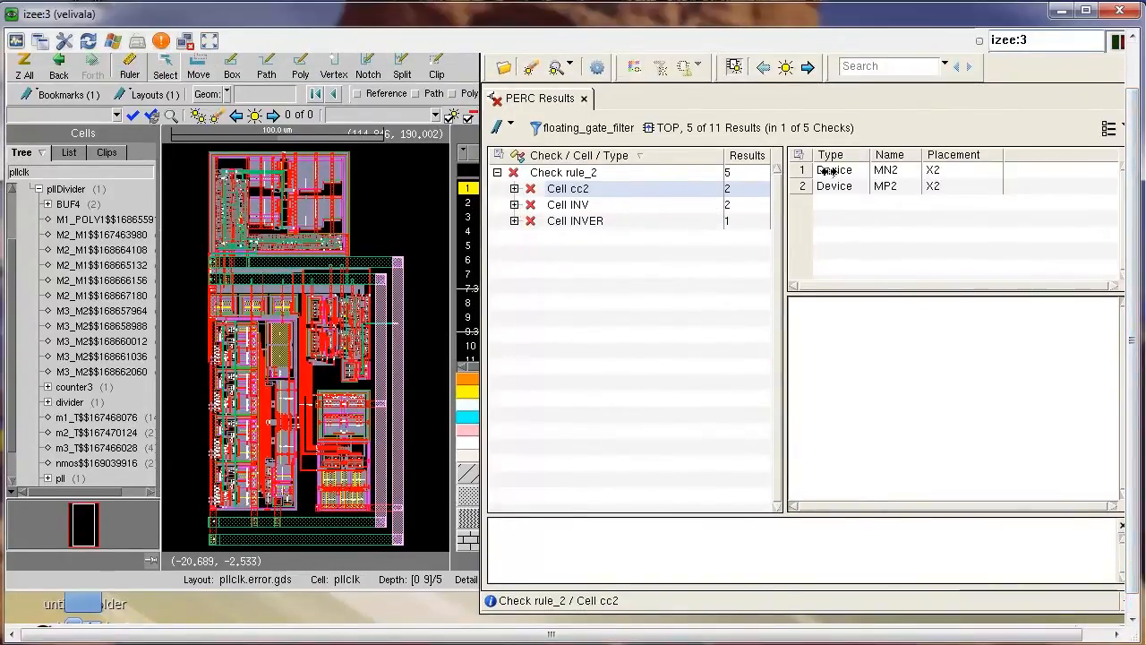
# Show cell INV's floating-gate results and device MN1's details (gate IN, source VSS, drain OUT).
pyautogui.click(832, 170)
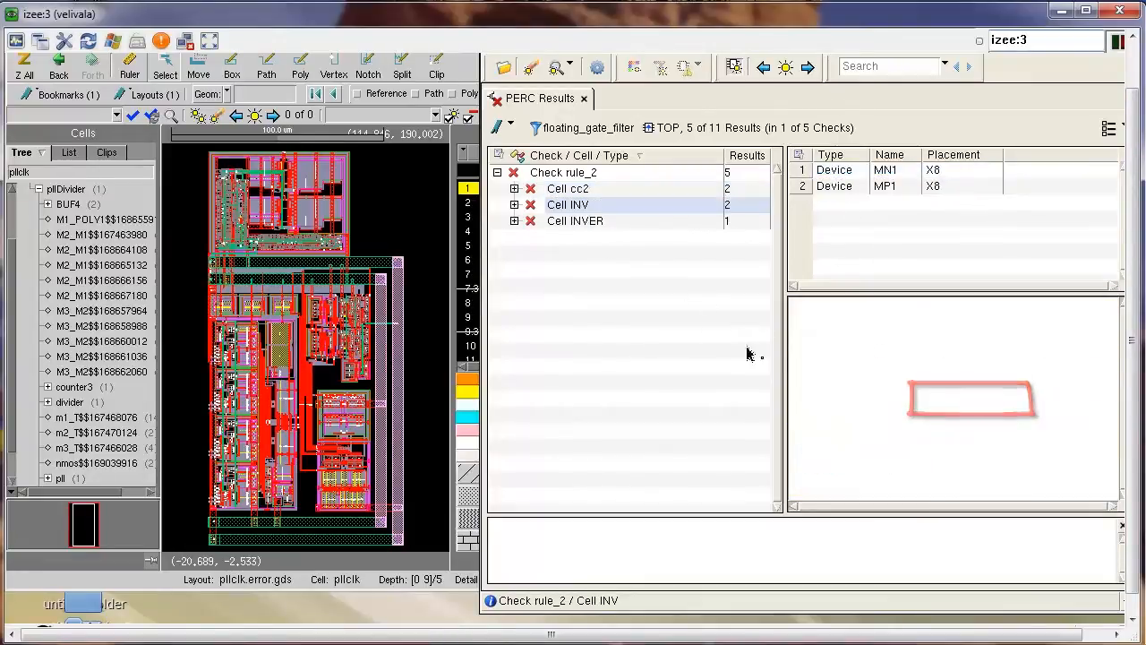
pyautogui.click(833, 170)
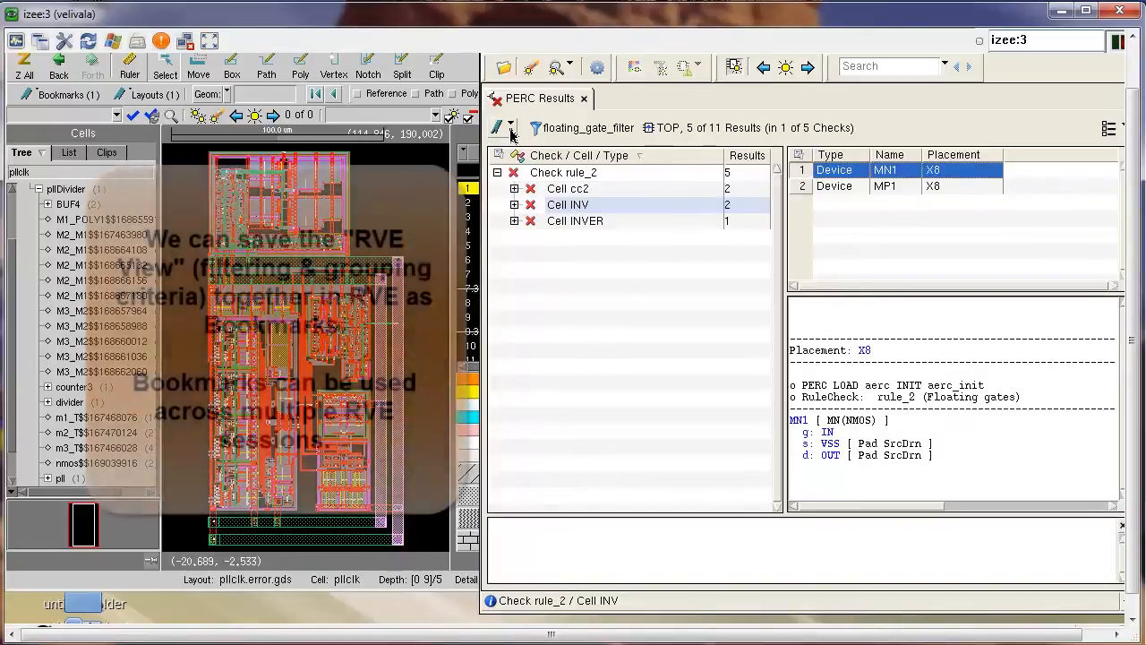
pyautogui.click(505, 124)
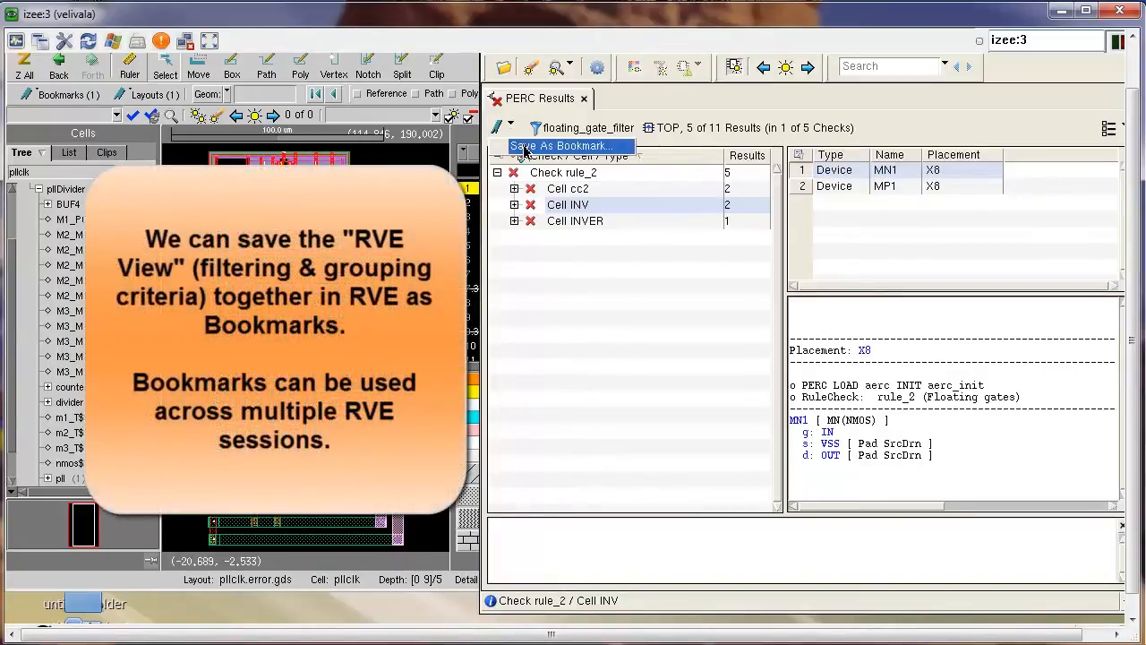
# Save the current view as bookmark floating_gate_bookmark.
pyautogui.click(562, 145)
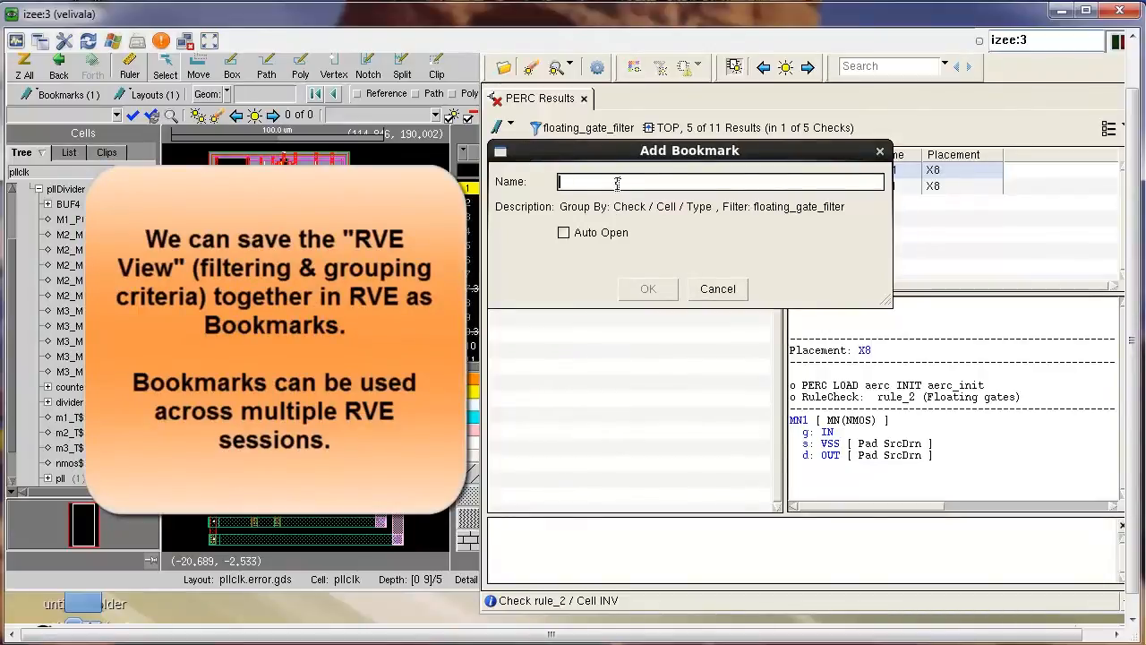
pyautogui.write('floating_gate_bookmark')
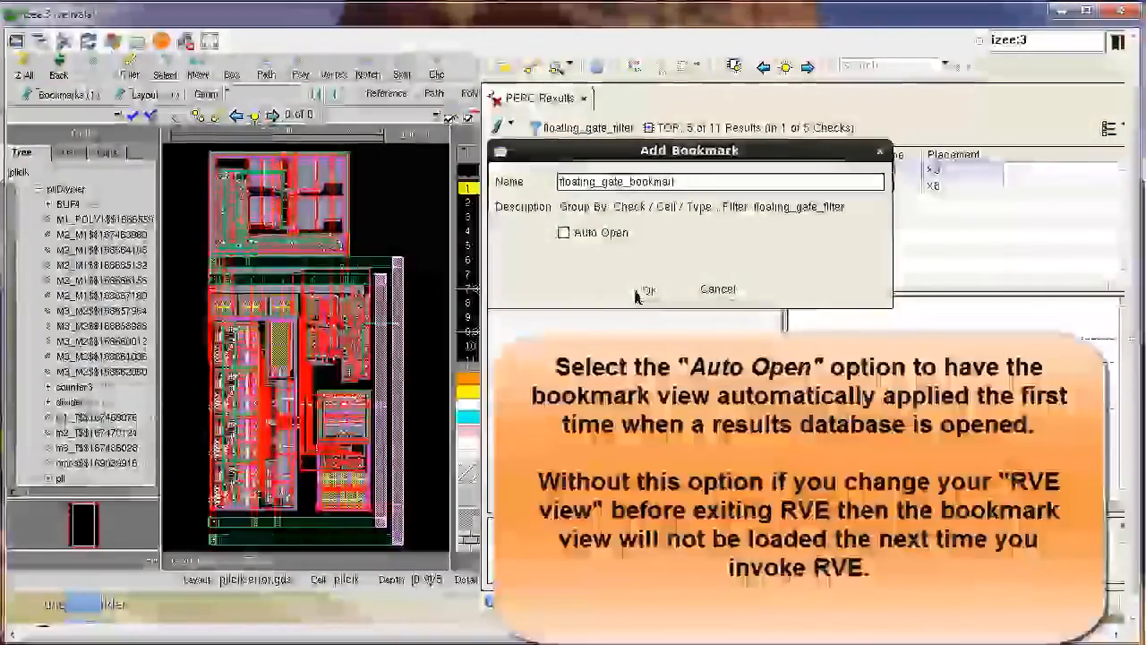
pyautogui.click(647, 288)
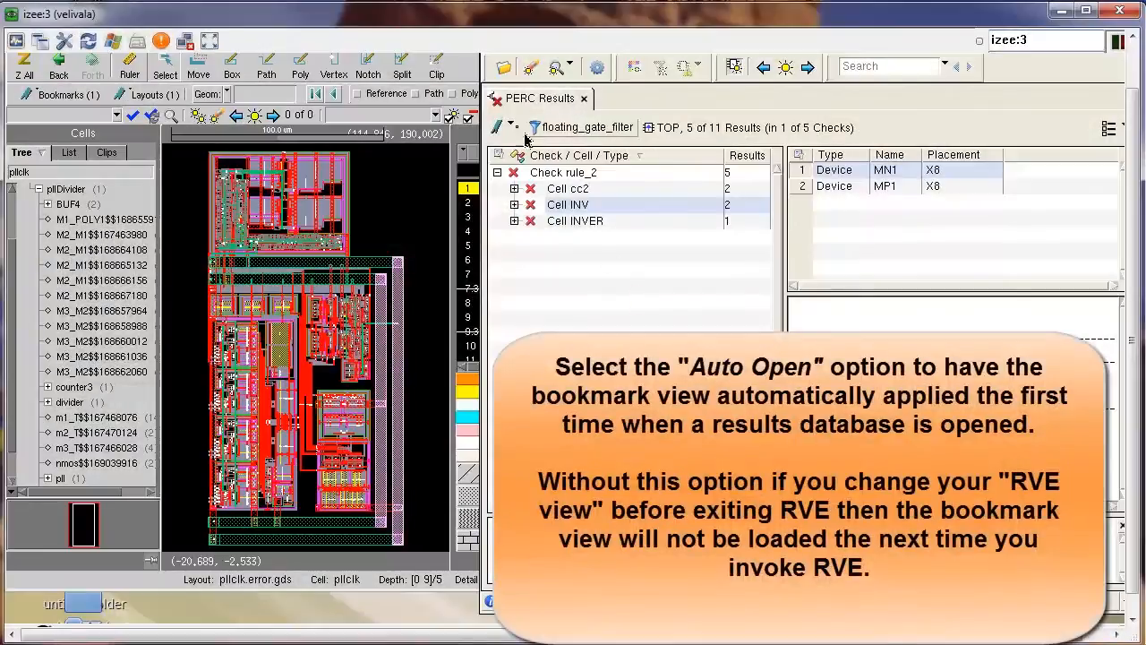
pyautogui.click(499, 125)
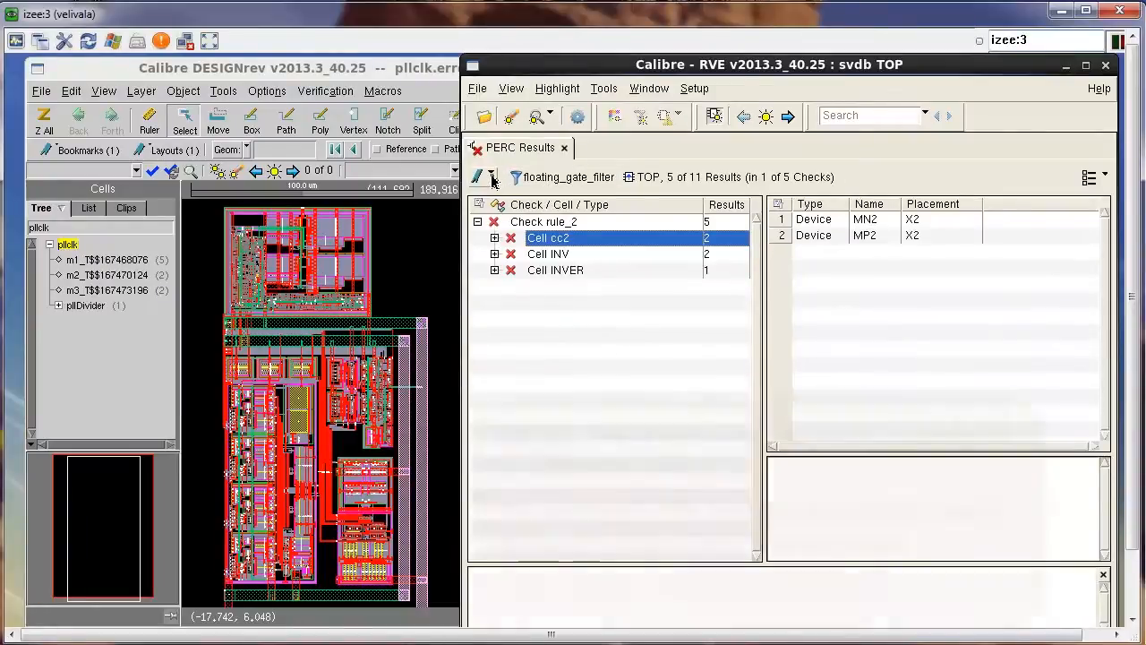
# Open the bookmark dropdown to show floating_gate_bookmark under User Bookmarks.
pyautogui.click(481, 177)
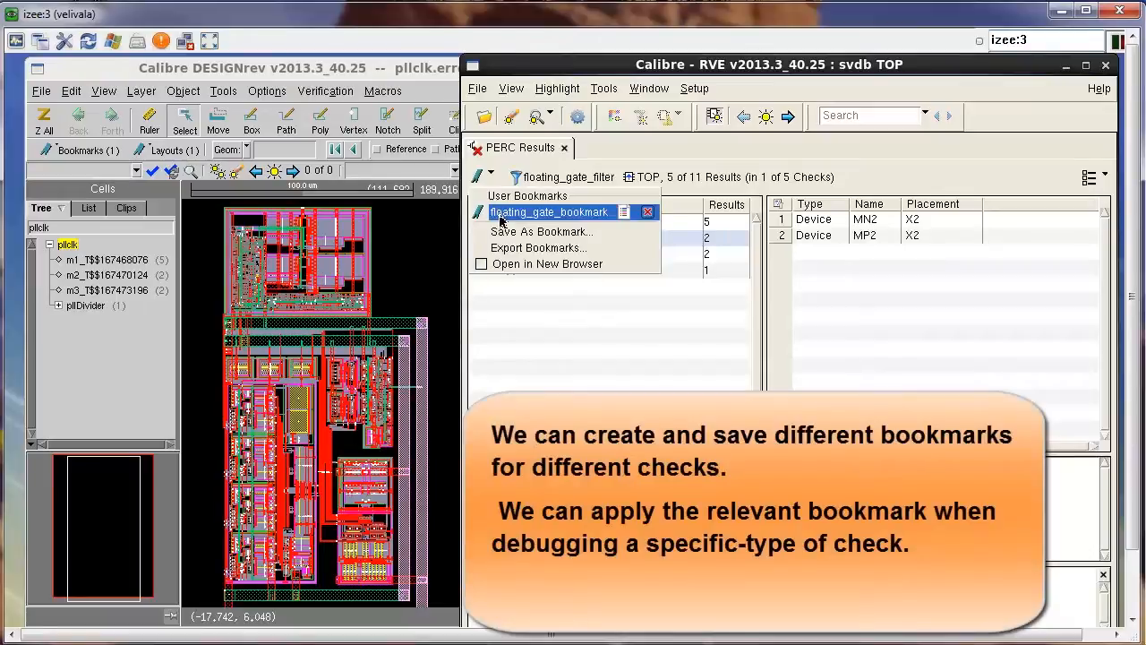